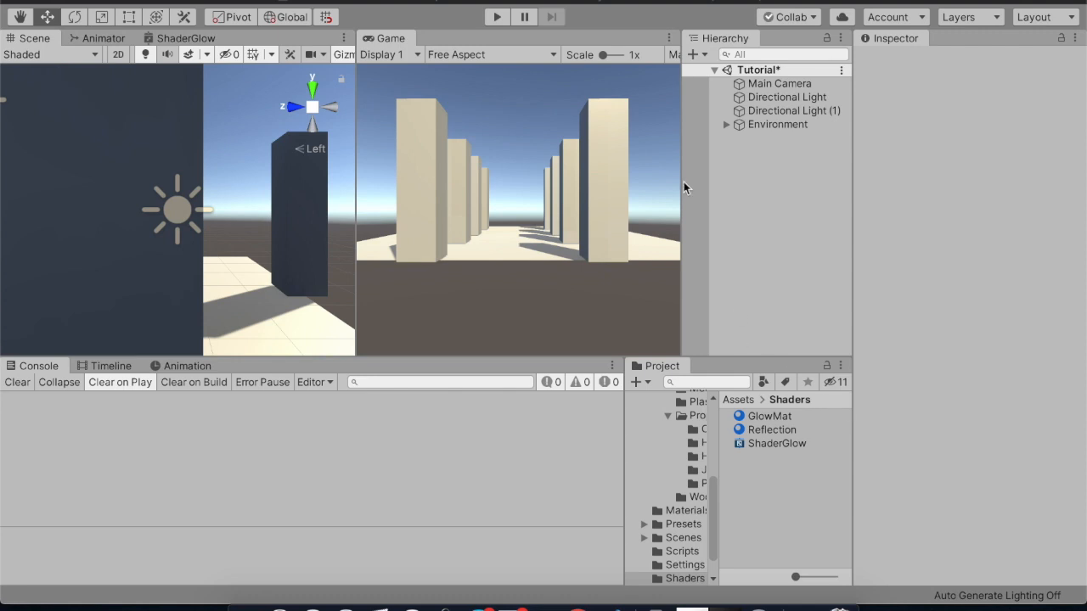
Expand the Environment group to review its cubes and plane, then add a Sphere.
click(778, 124)
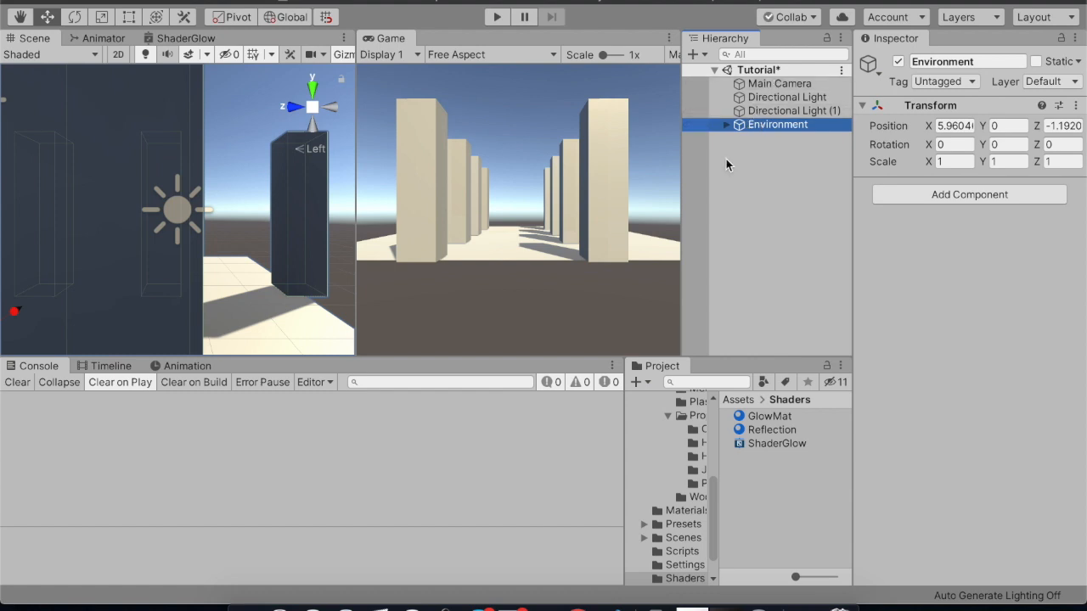
click(726, 124)
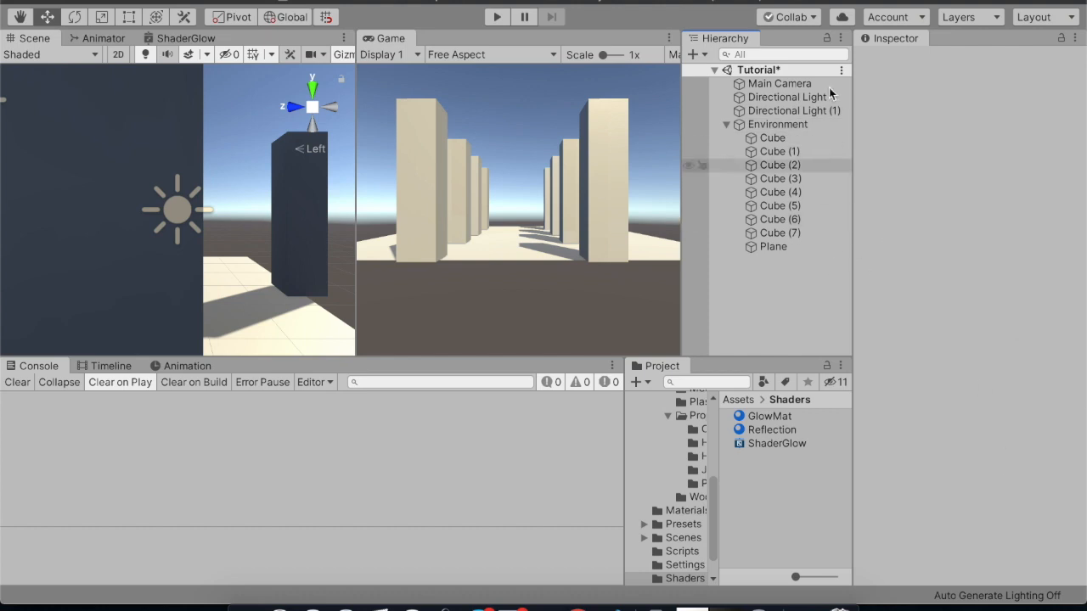
click(727, 124)
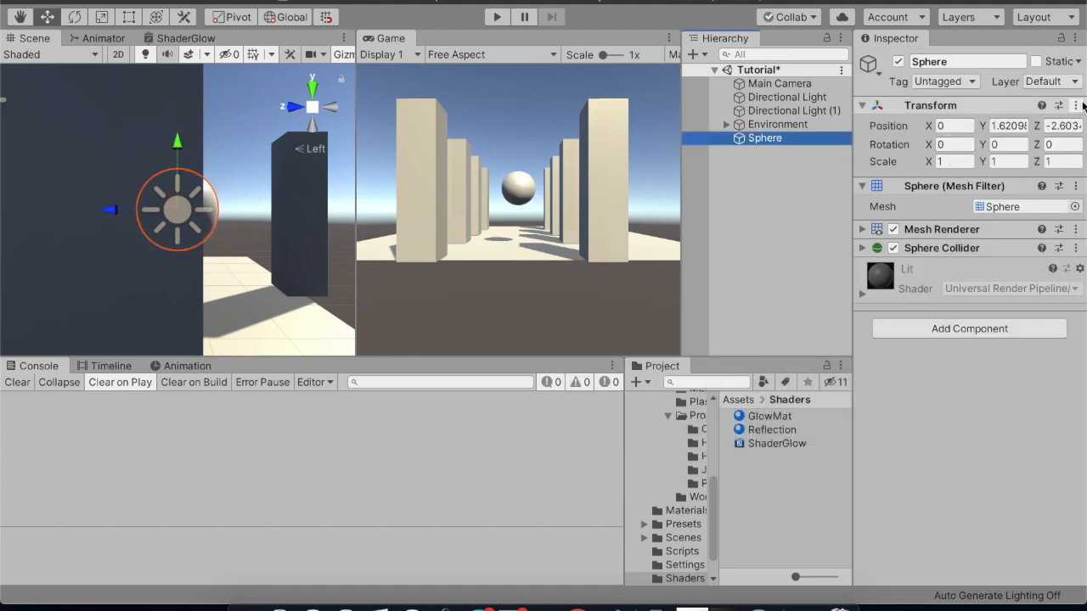
Reset the Sphere's Transform and set Position Y to 1.5.
click(951, 143)
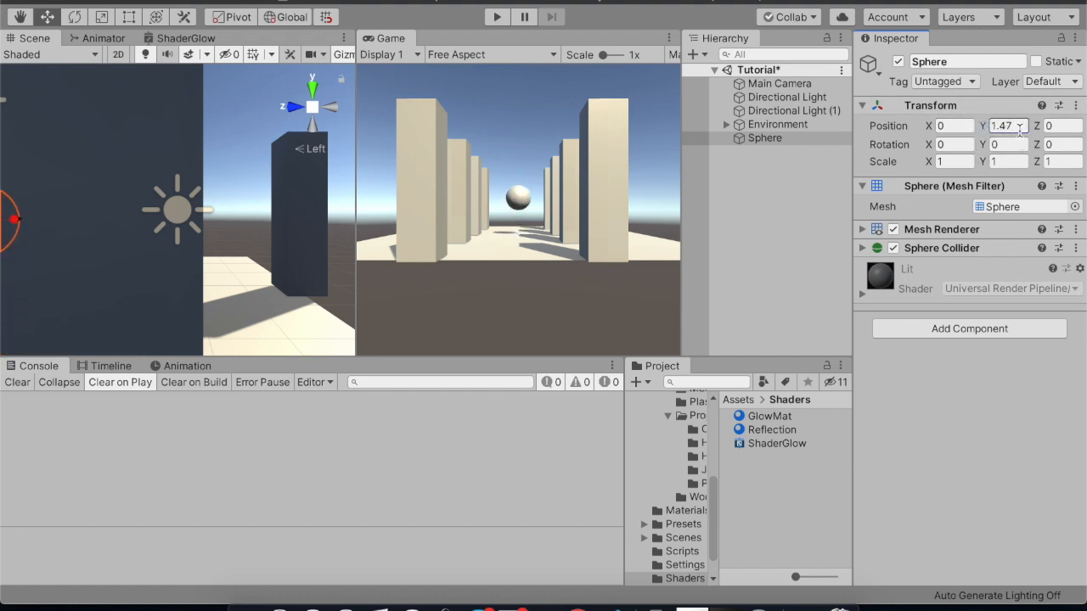
text(1.5)
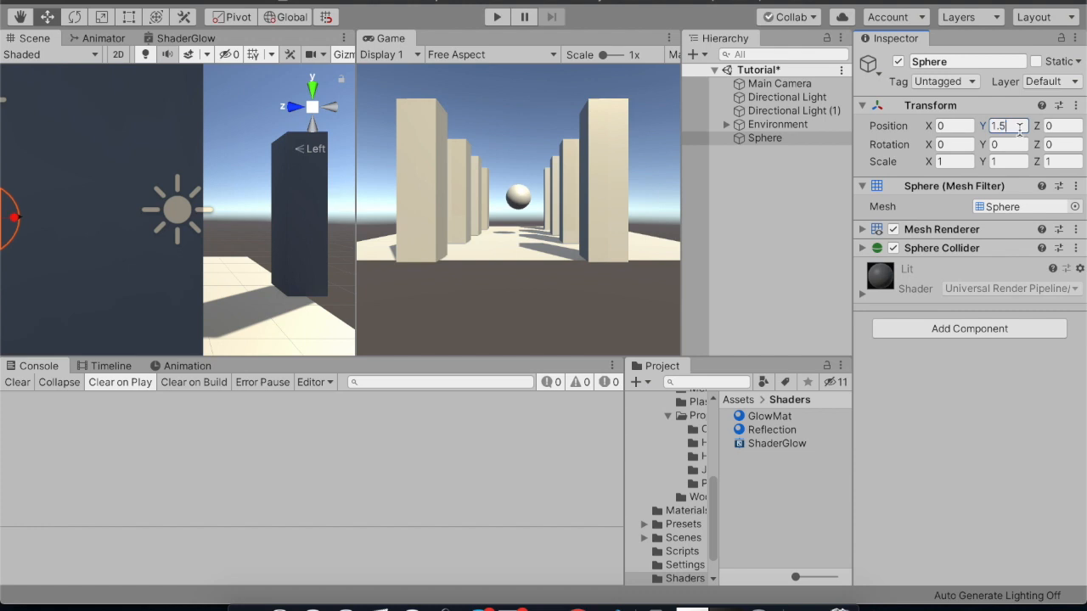
click(765, 137)
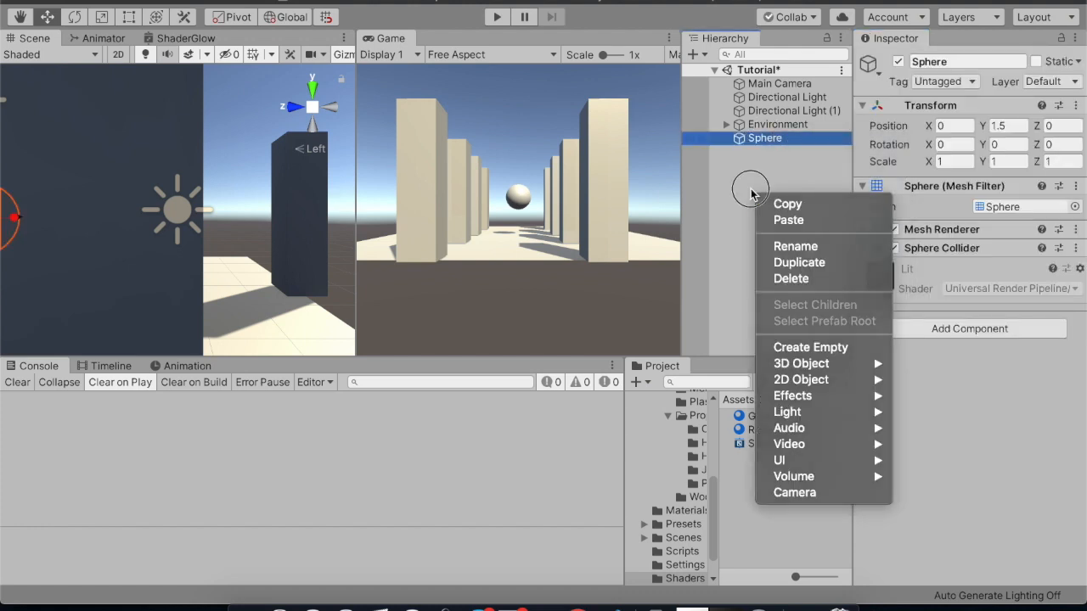
mouse_move(787, 412)
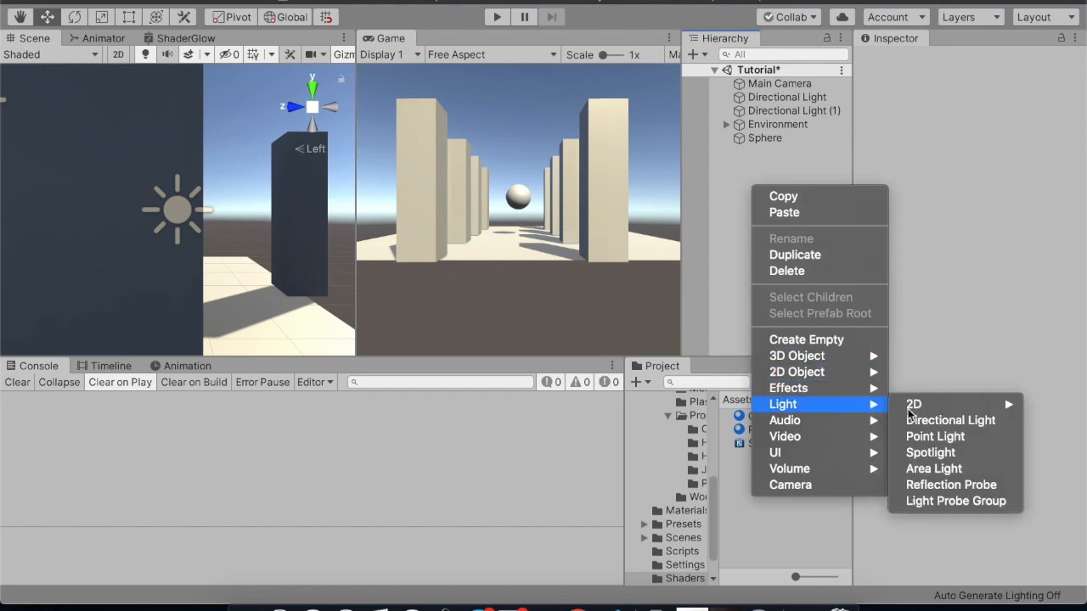
Create a Reflection Probe under the Sphere and zero its position to 0, 0, 0.
click(950, 484)
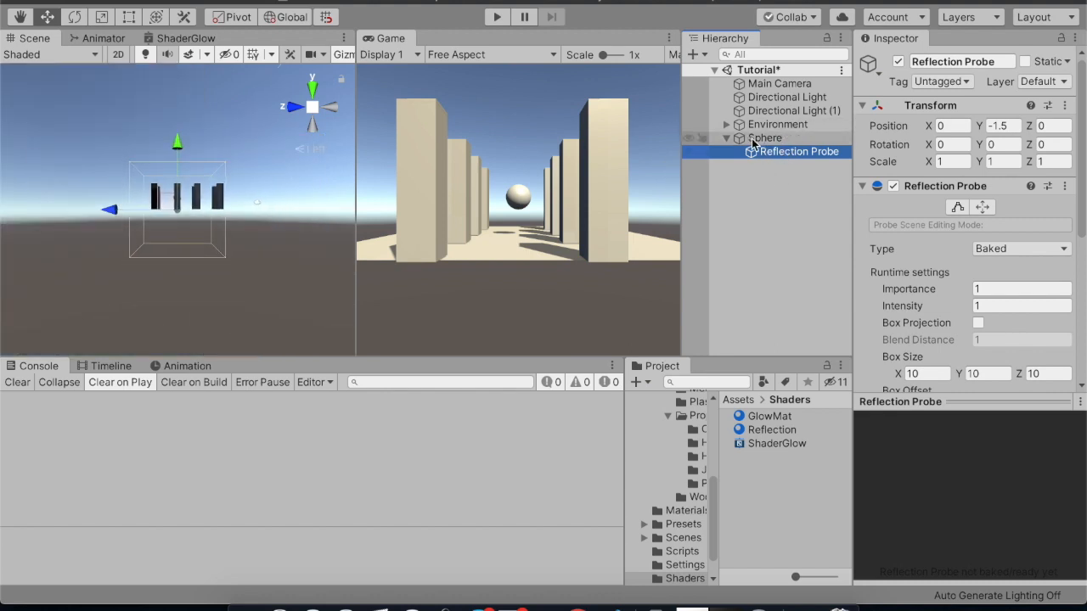
click(766, 138)
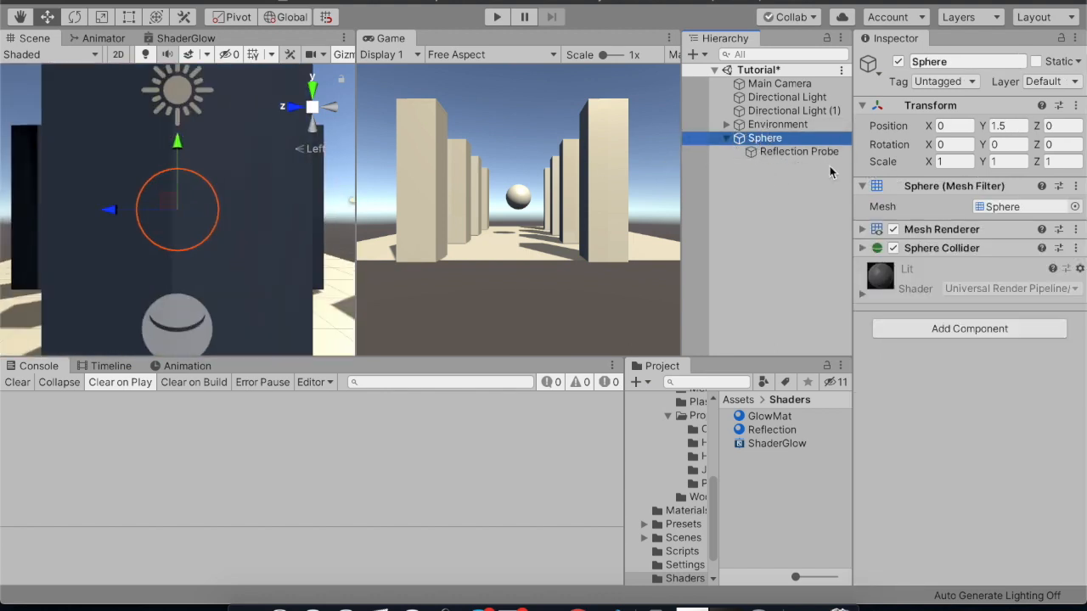
click(798, 151)
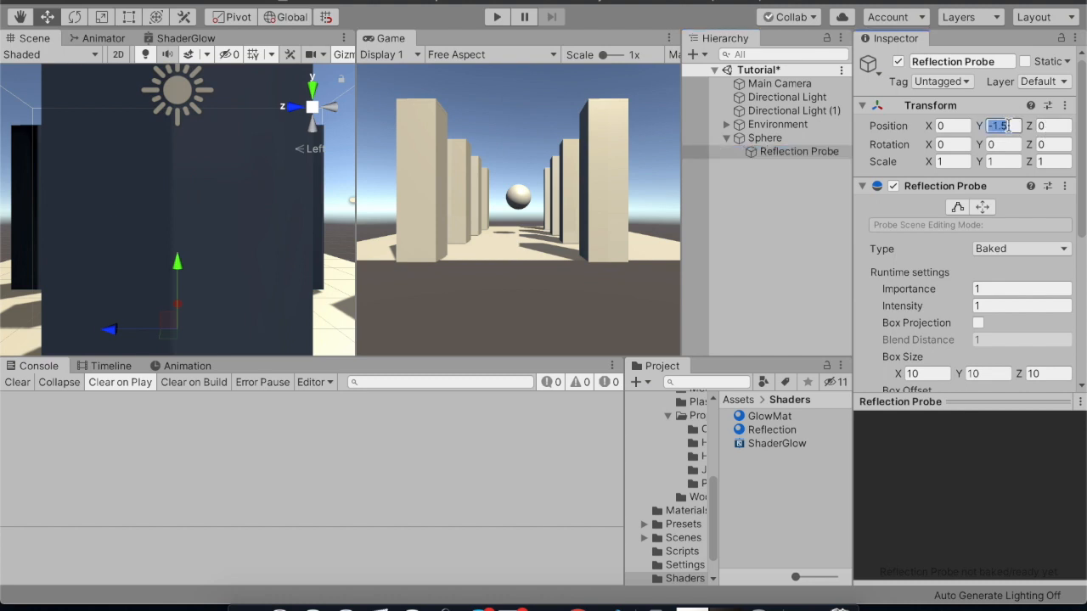
text(0)
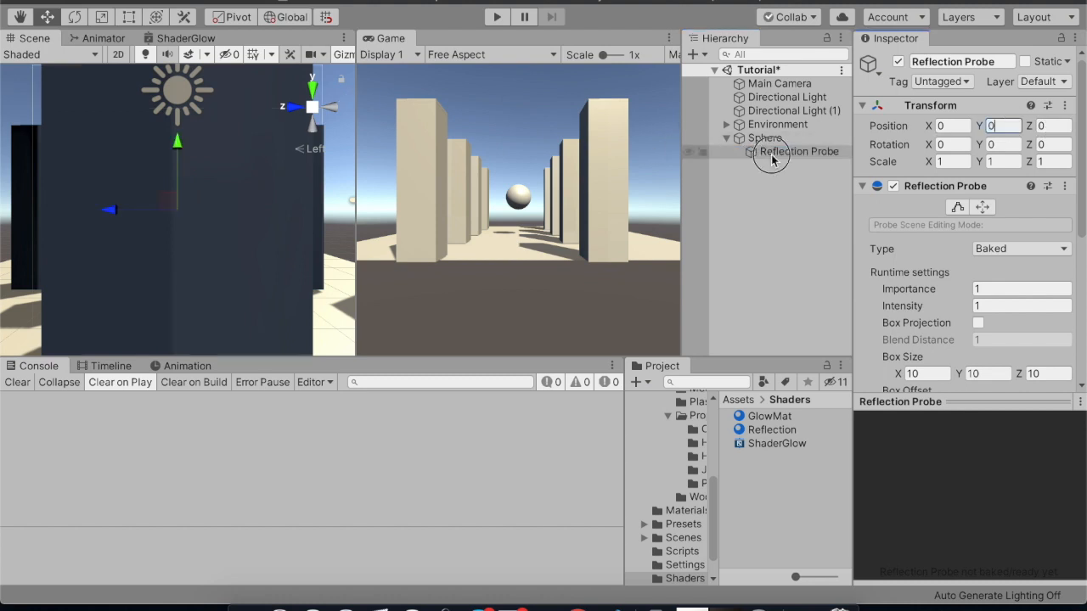
click(798, 151)
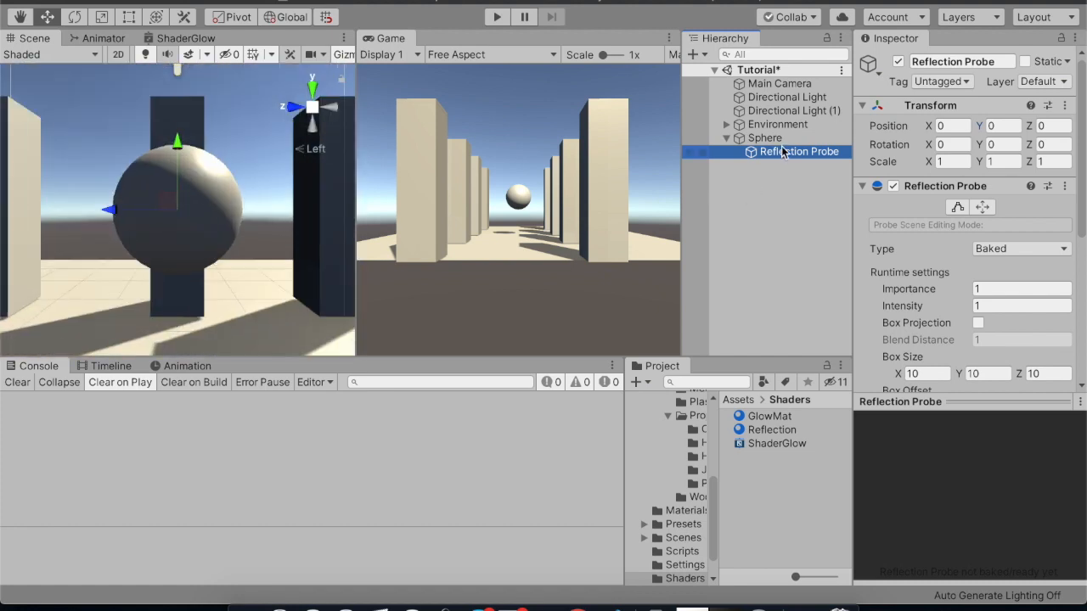
Drag the Reflection material from Assets > Shaders onto the Sphere.
double_click(798, 151)
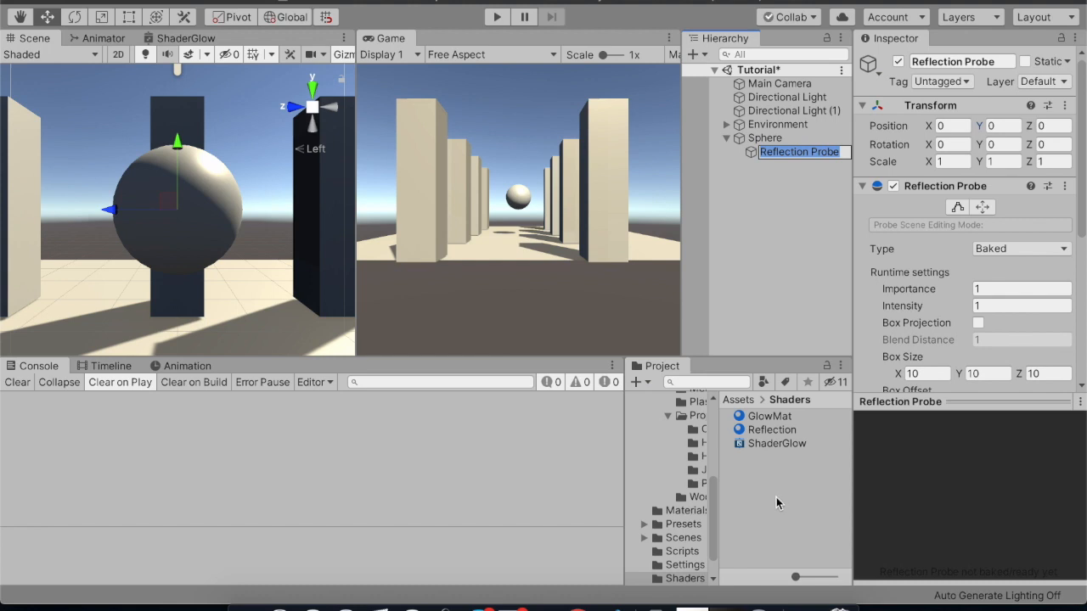
click(772, 429)
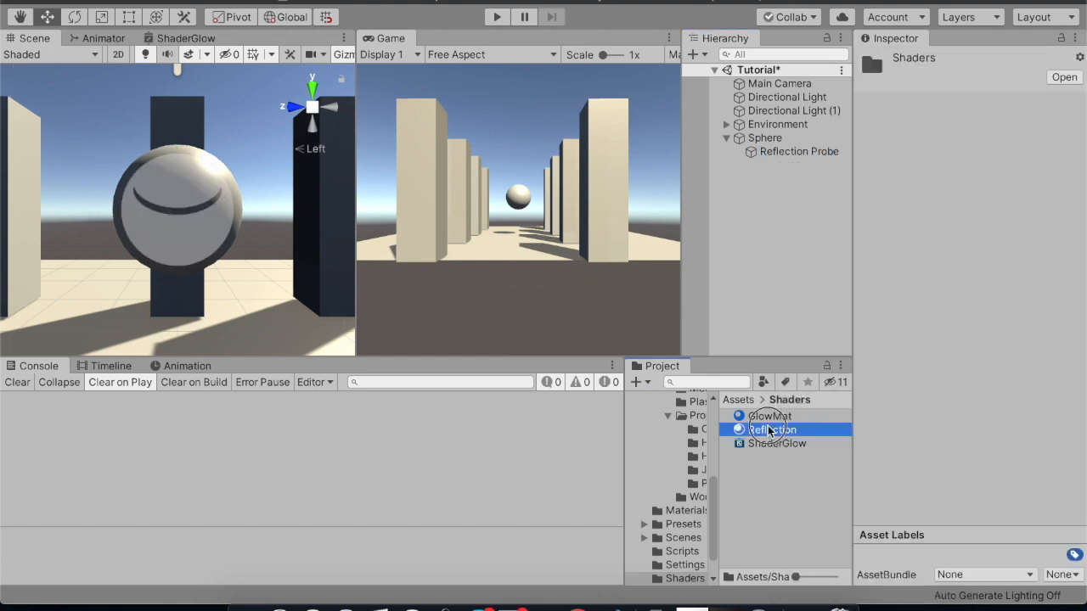
click(771, 430)
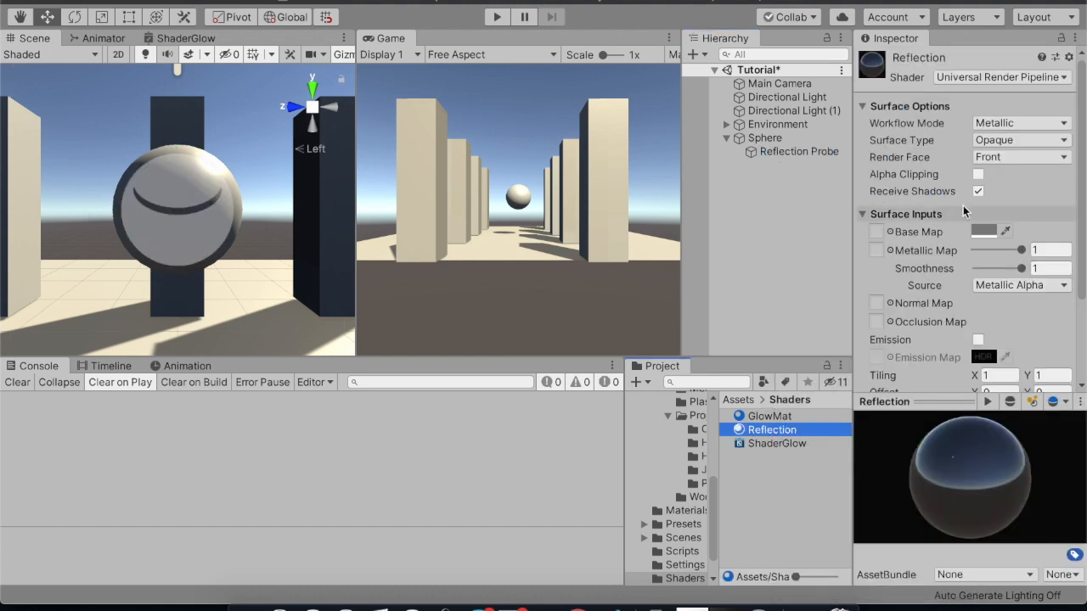
click(765, 138)
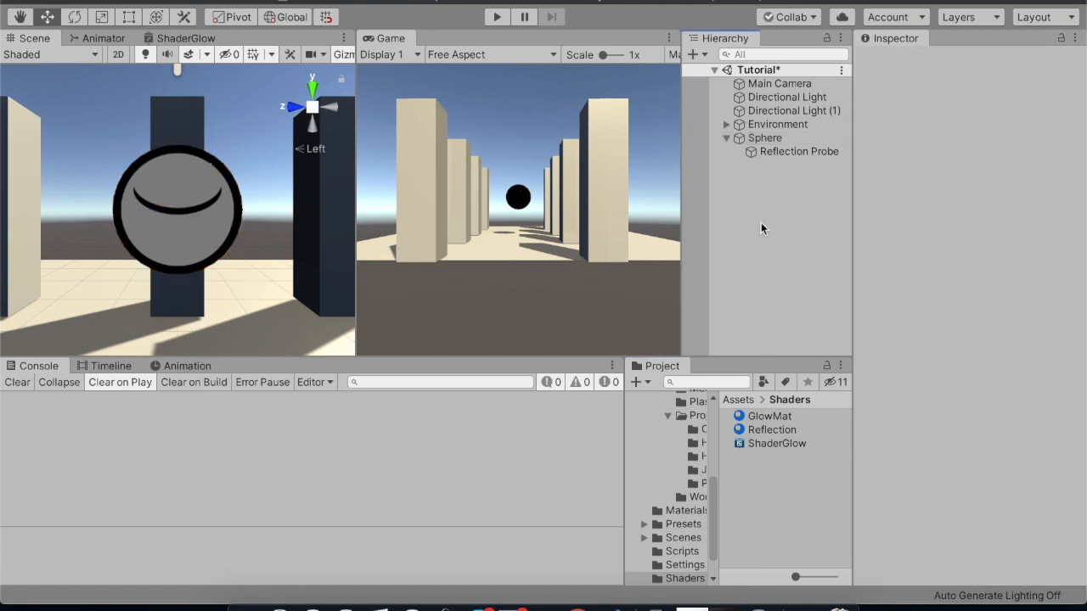
Check the Reflection Probe and the Sphere's new material, then select Environment.
click(798, 151)
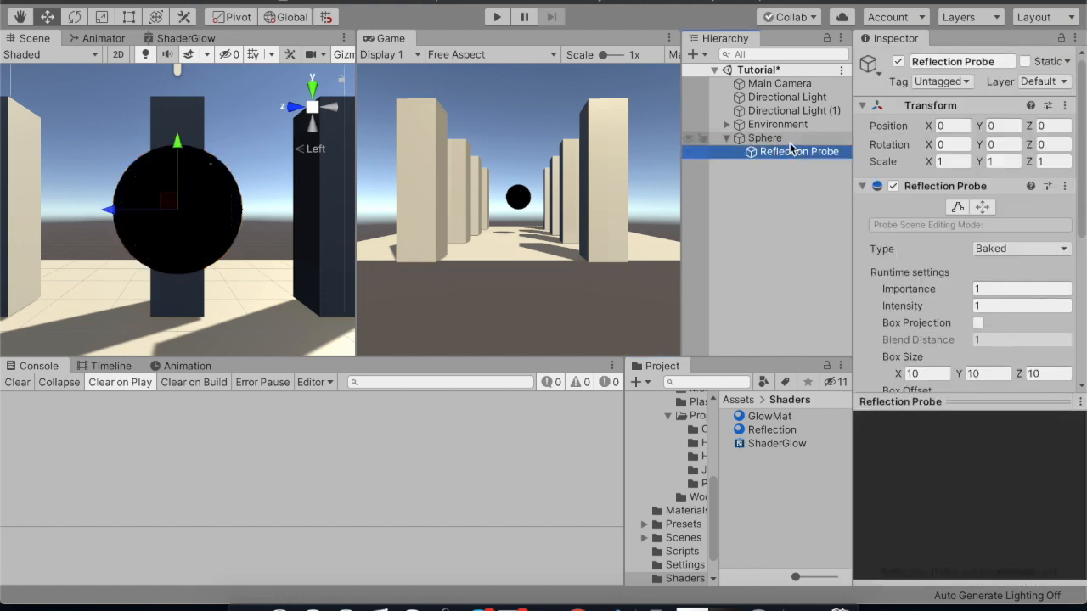
click(764, 138)
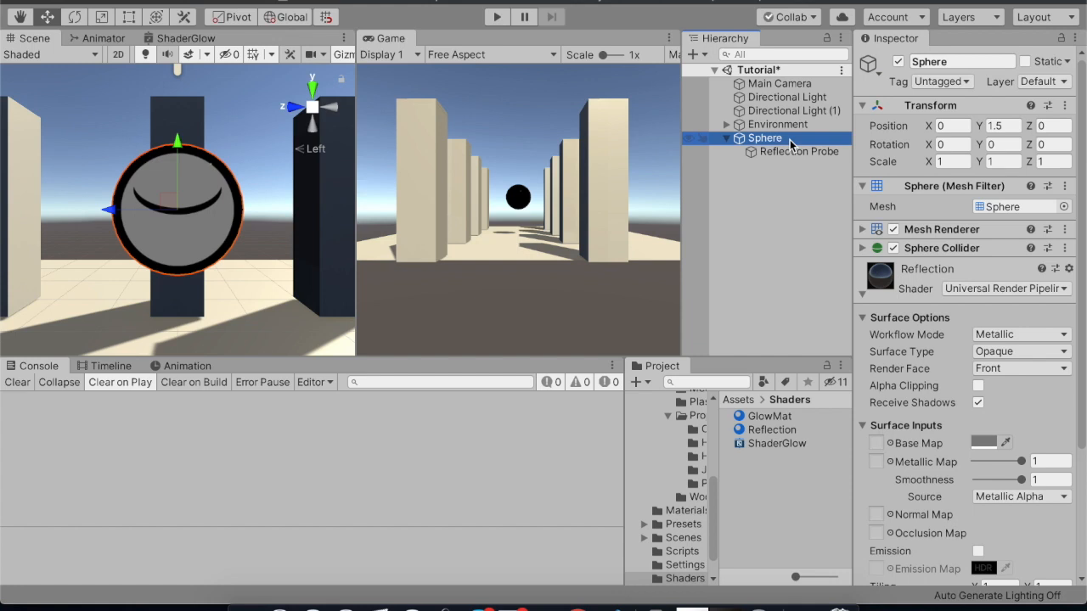
click(797, 151)
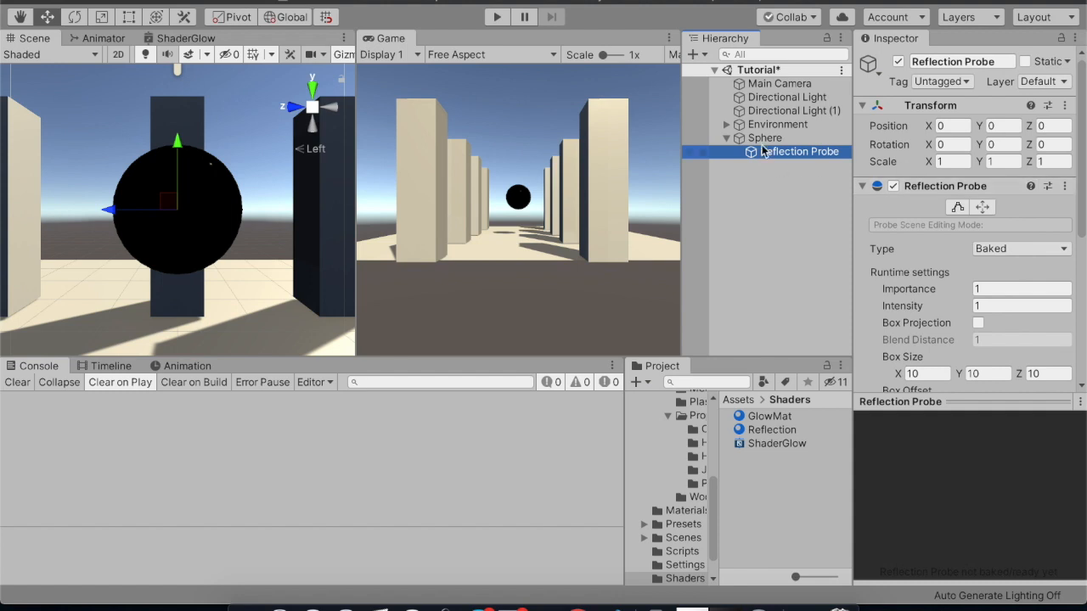
click(777, 124)
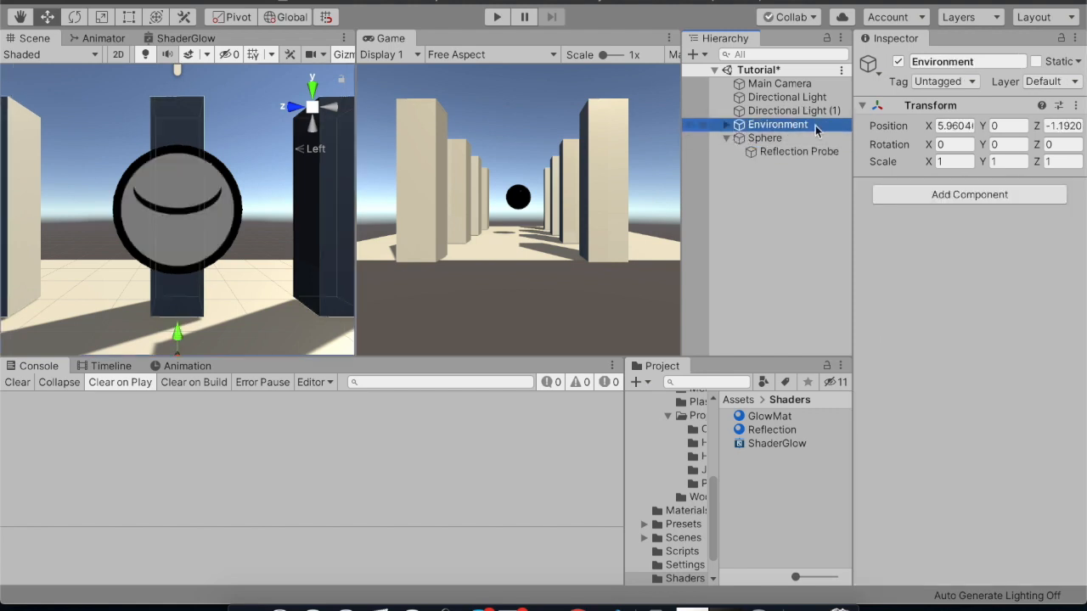
Flag Environment as Reflection Probe Static and apply it to all children.
click(1035, 61)
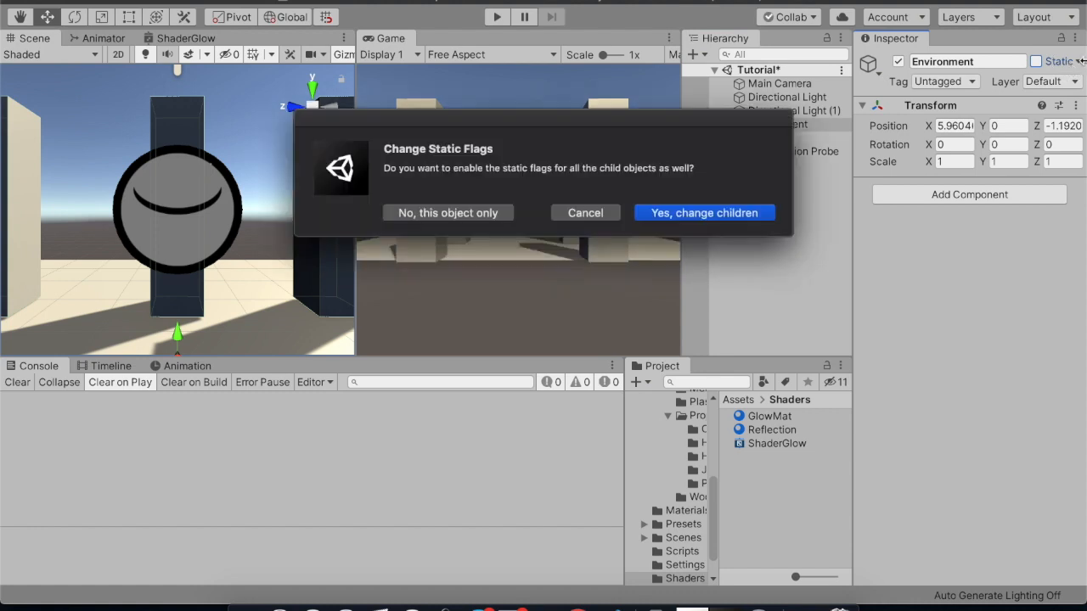
click(704, 213)
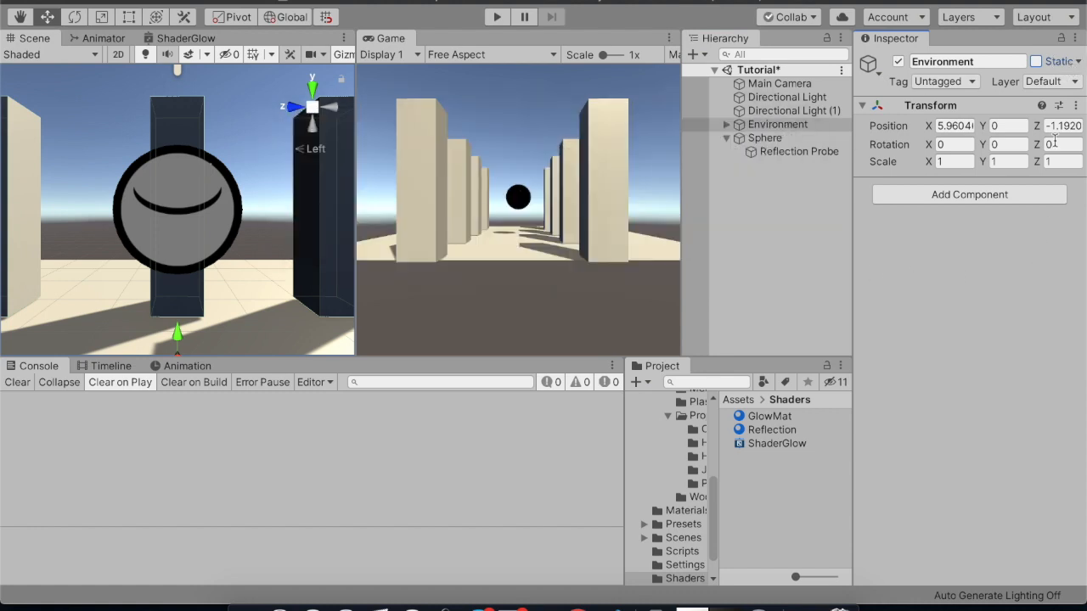
click(1073, 61)
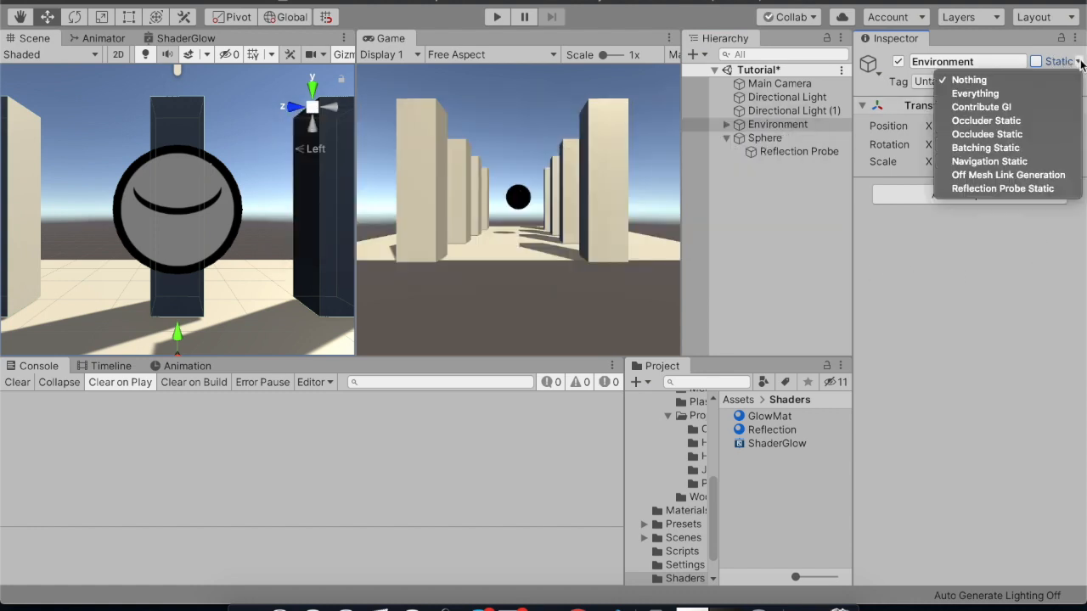
click(1003, 187)
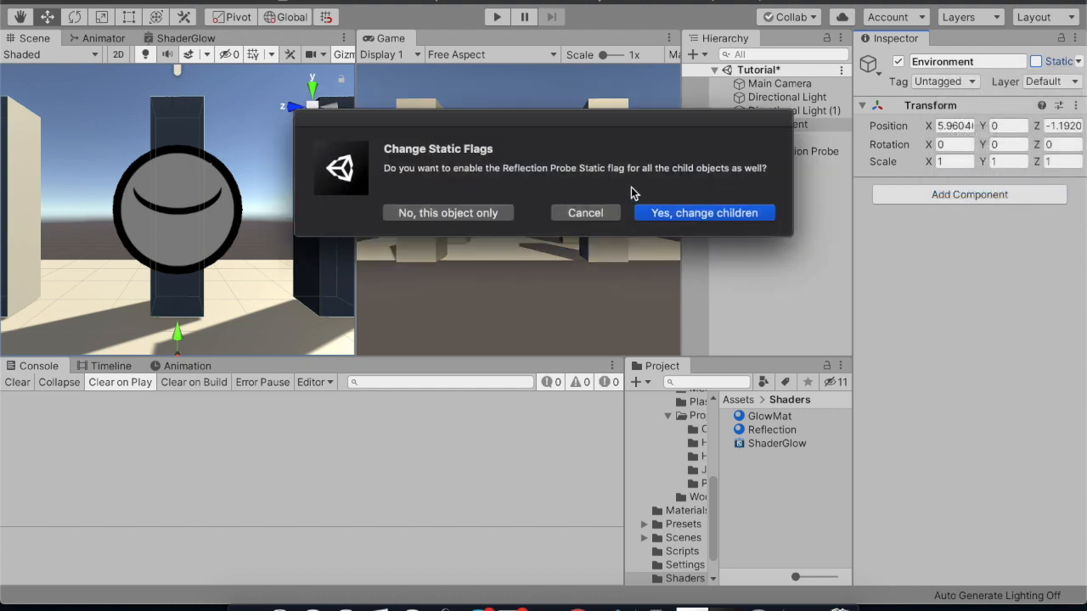
click(704, 212)
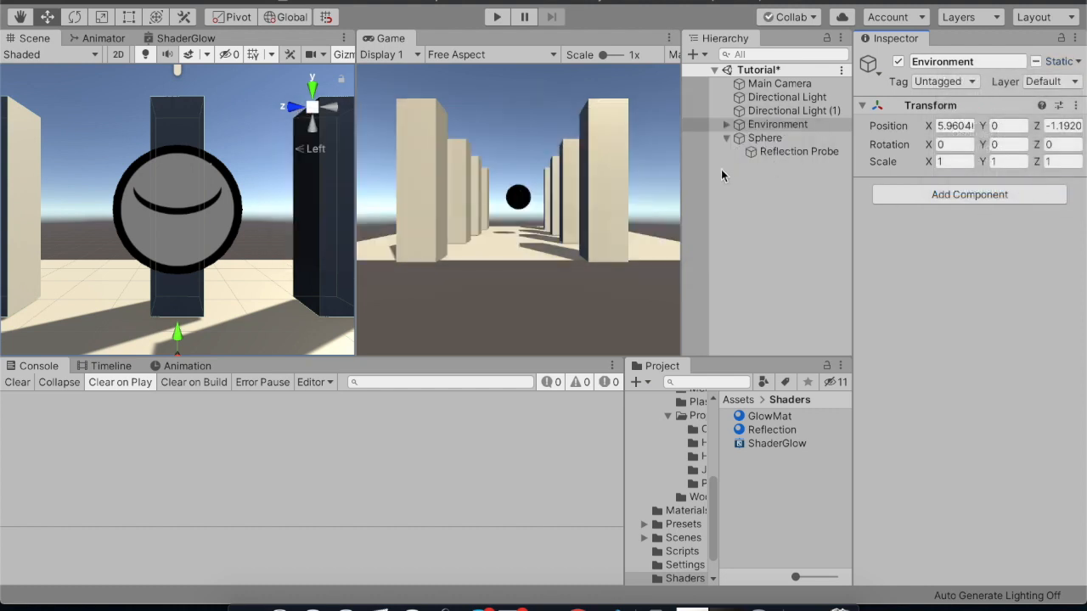
click(798, 151)
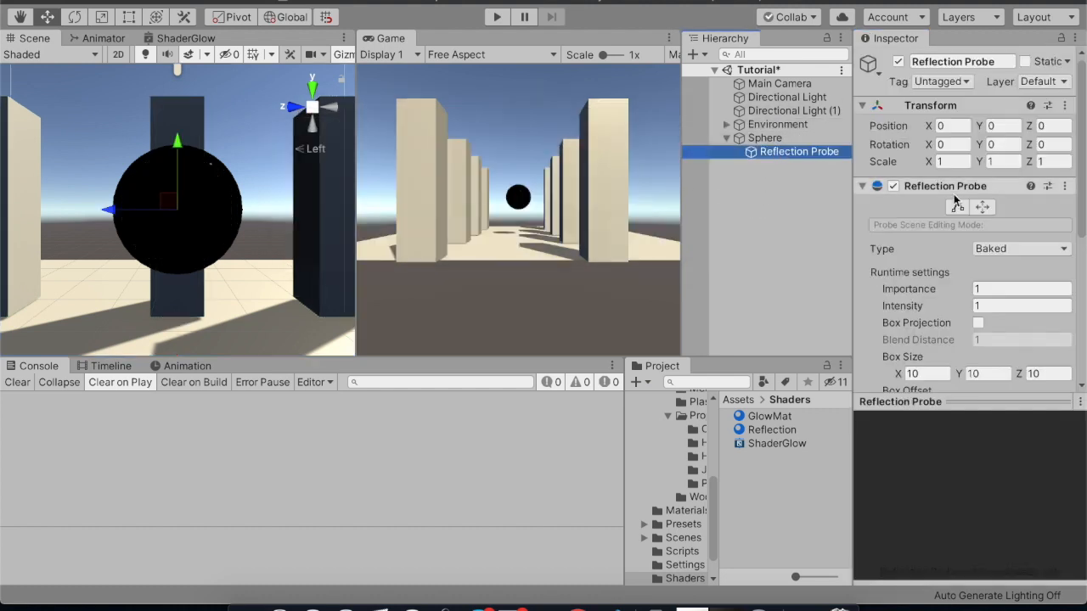
Set the probe Type to Realtime, Refresh Mode Every Frame, and No Time Slicing.
click(1019, 248)
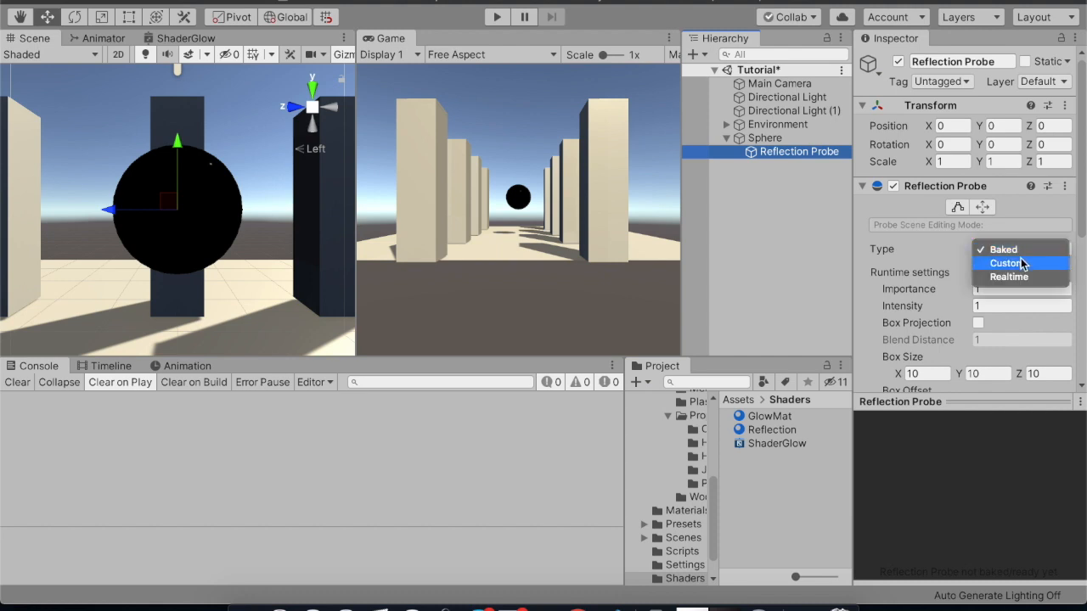
click(1008, 277)
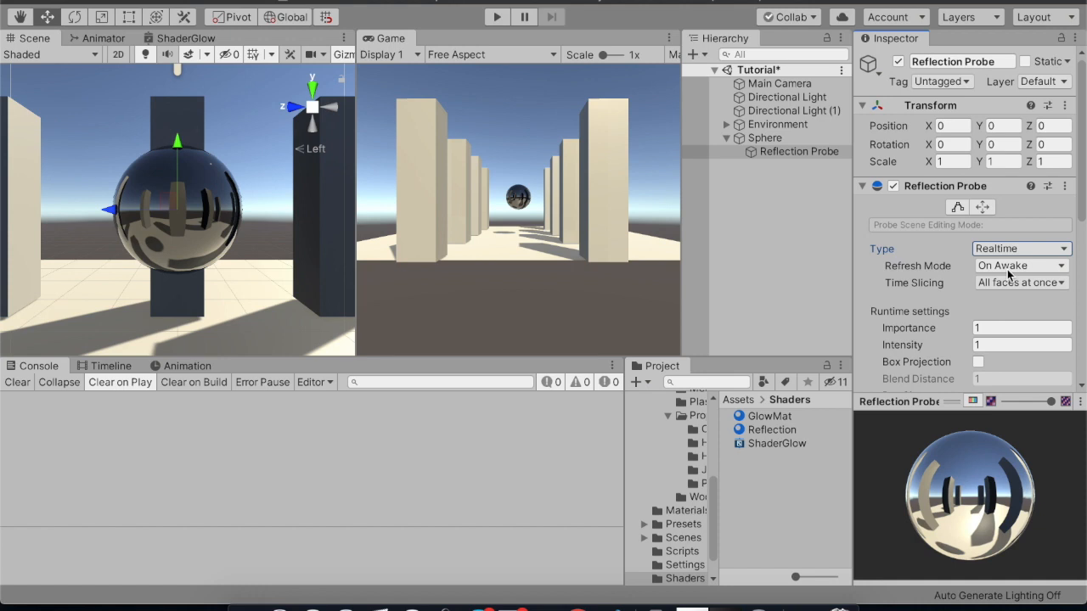
click(1019, 265)
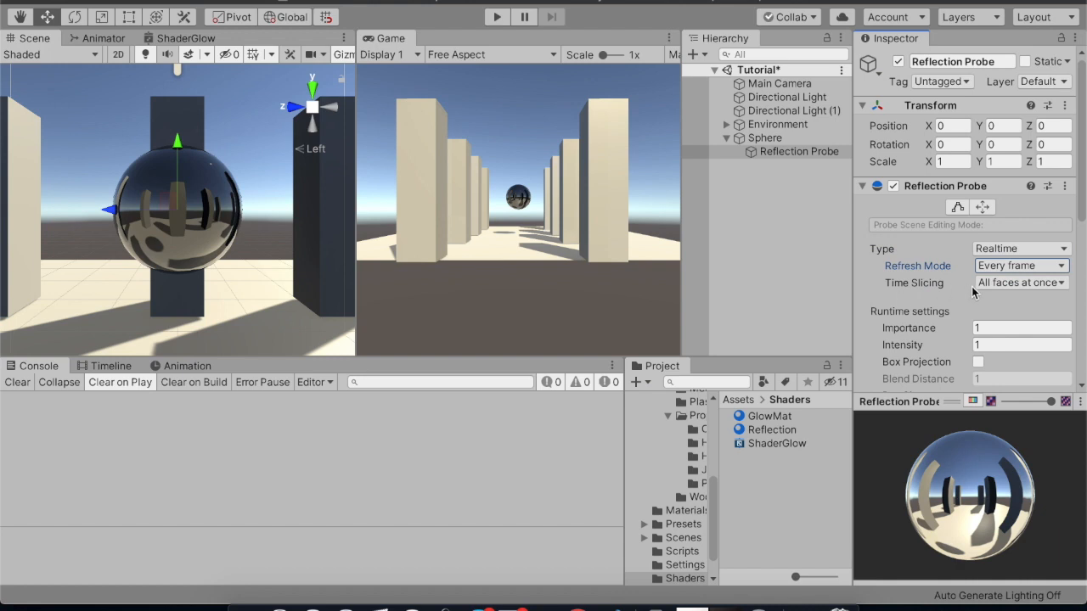
click(1020, 282)
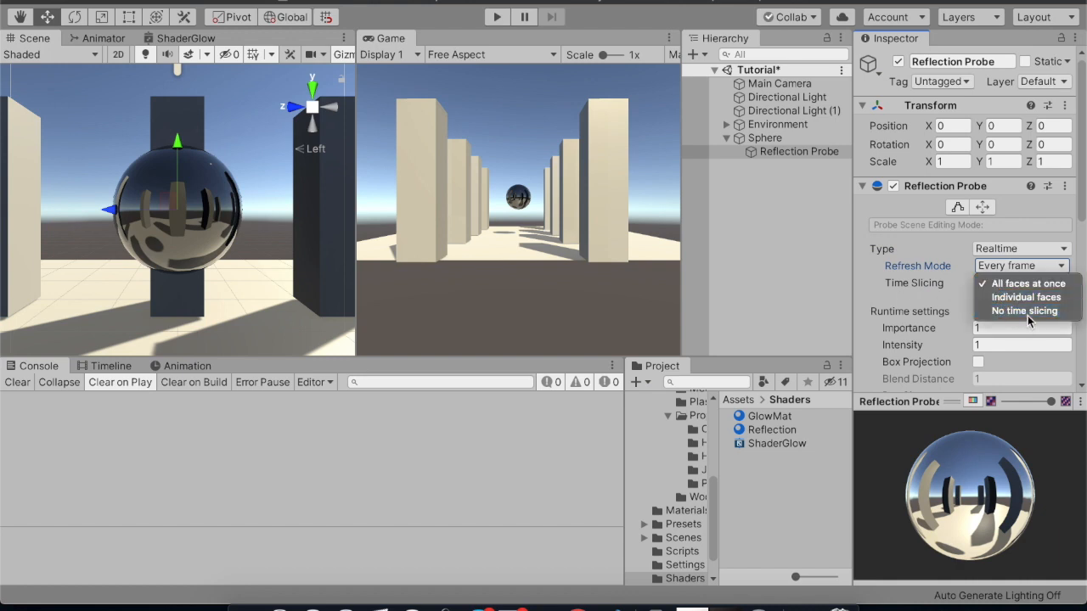
click(1025, 311)
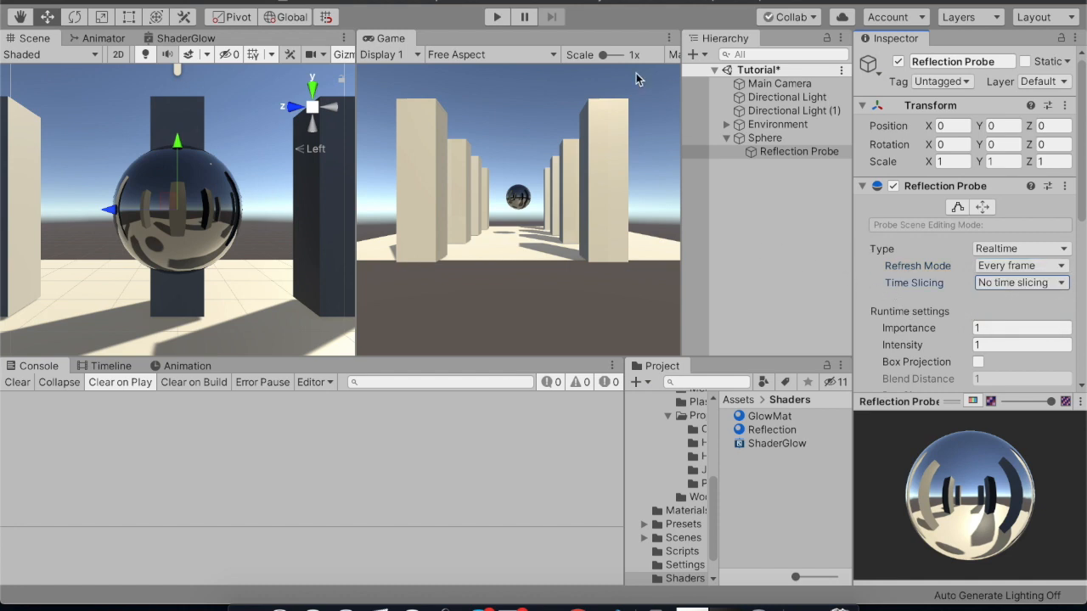
click(492, 6)
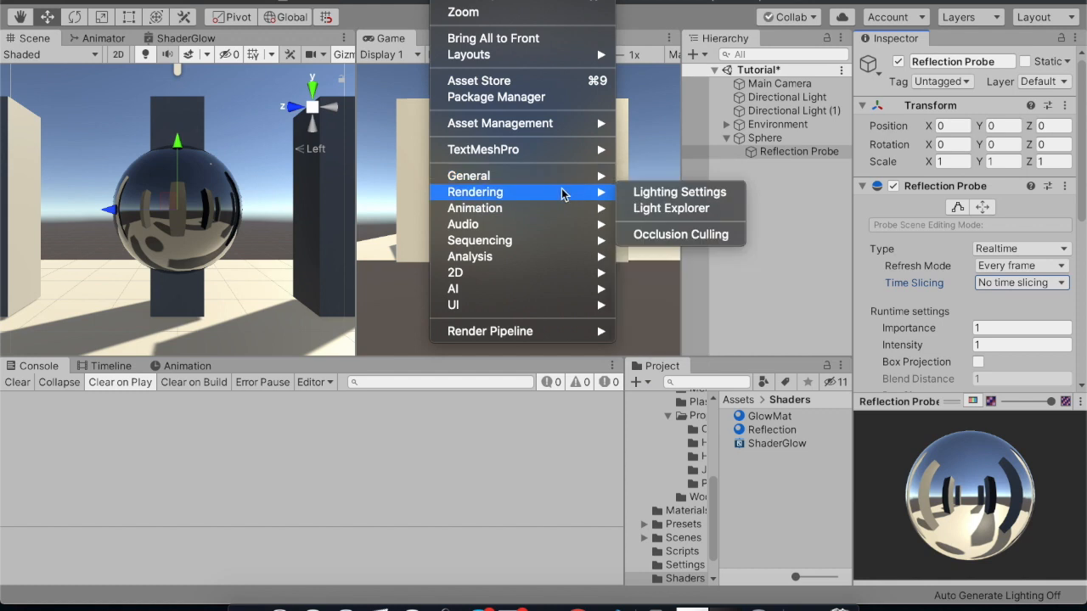
Tick Auto Generate in Lighting Settings and close the Lighting window.
click(678, 191)
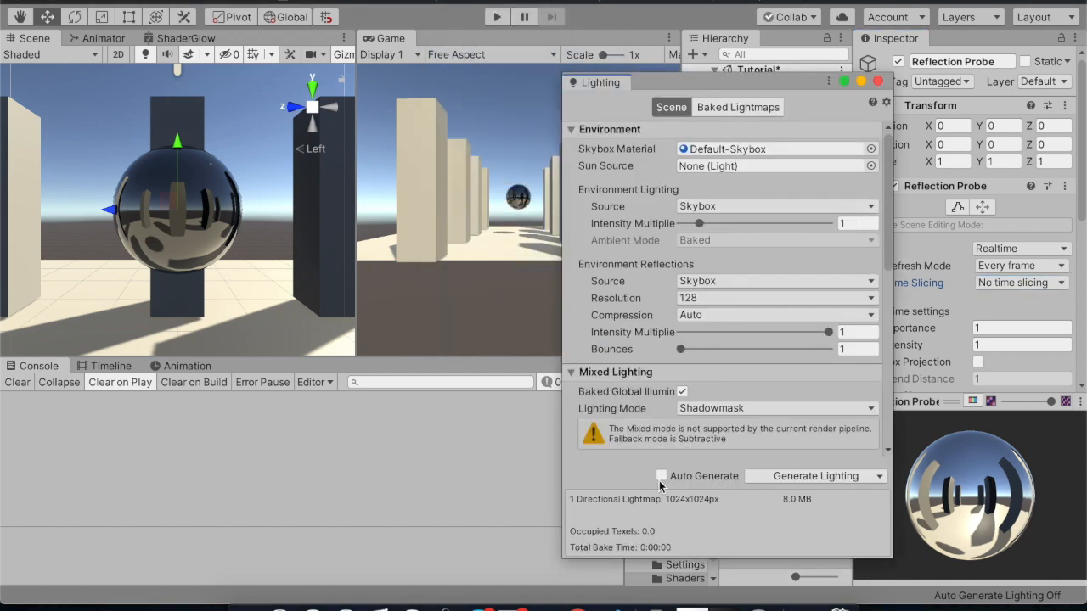
click(661, 476)
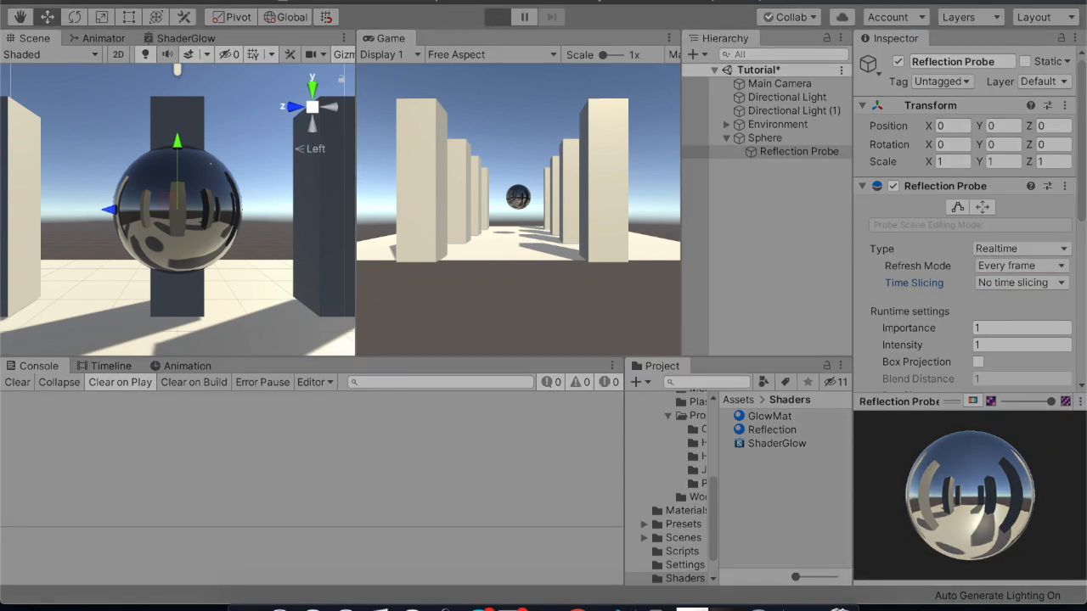
Enter Play mode and drag the Sphere along Z to 0.283.
click(497, 16)
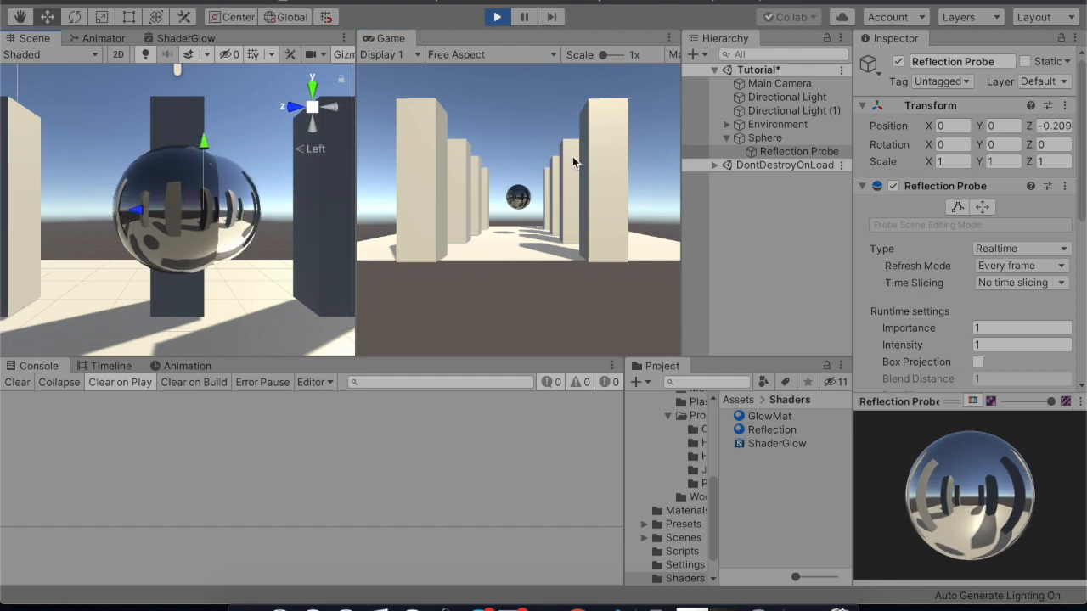
click(765, 138)
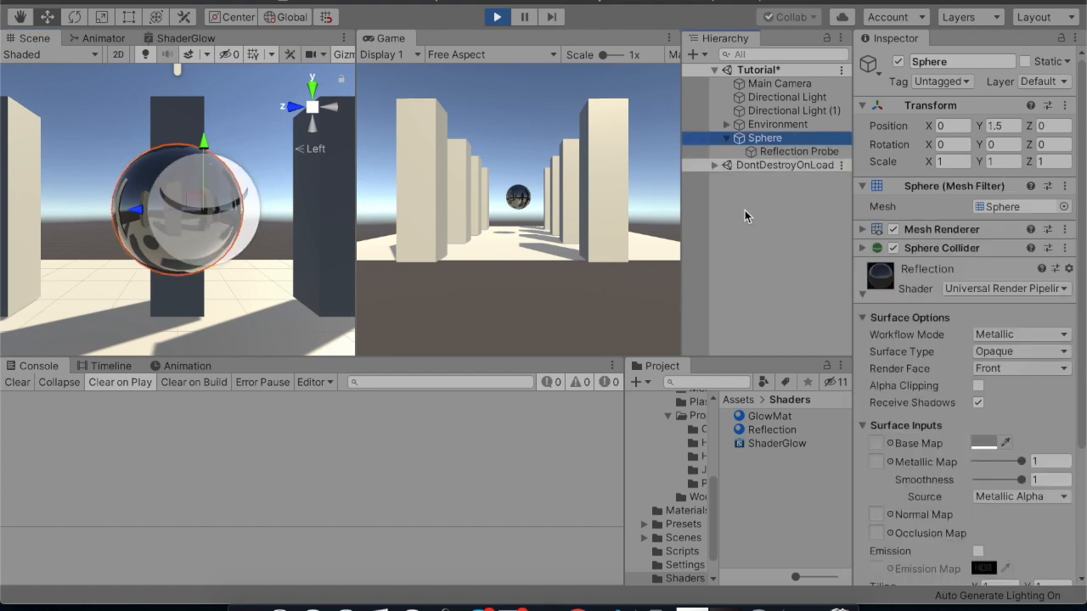
click(800, 151)
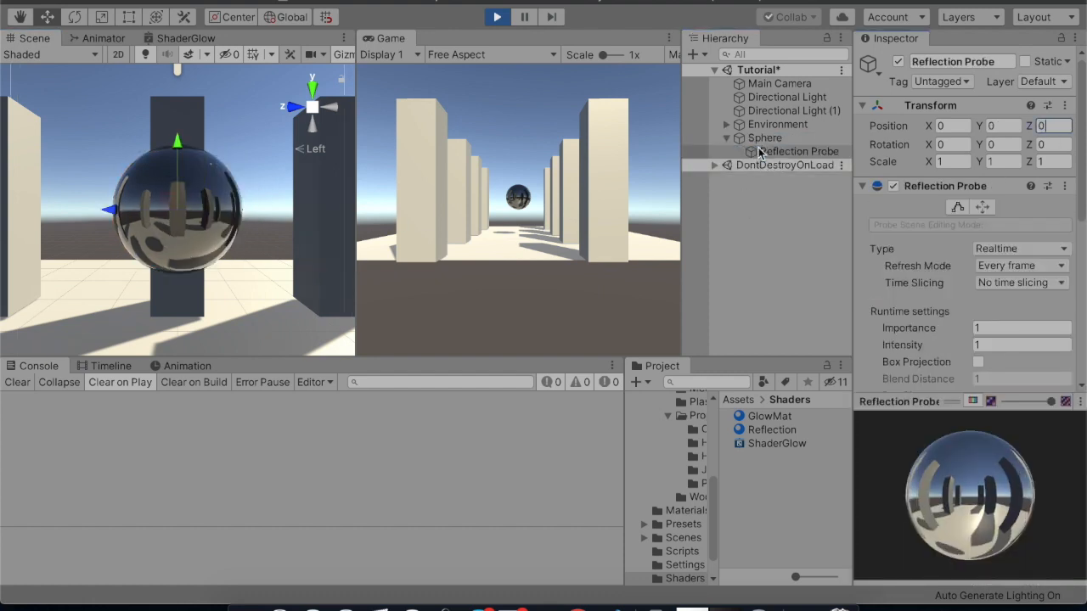
click(766, 137)
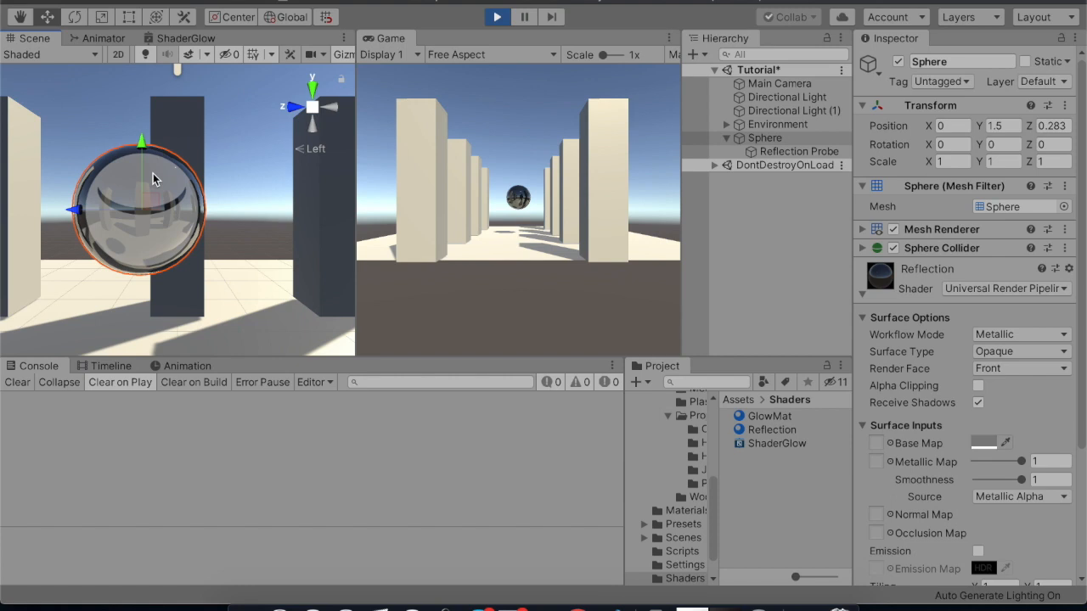
mouse_move(369, 234)
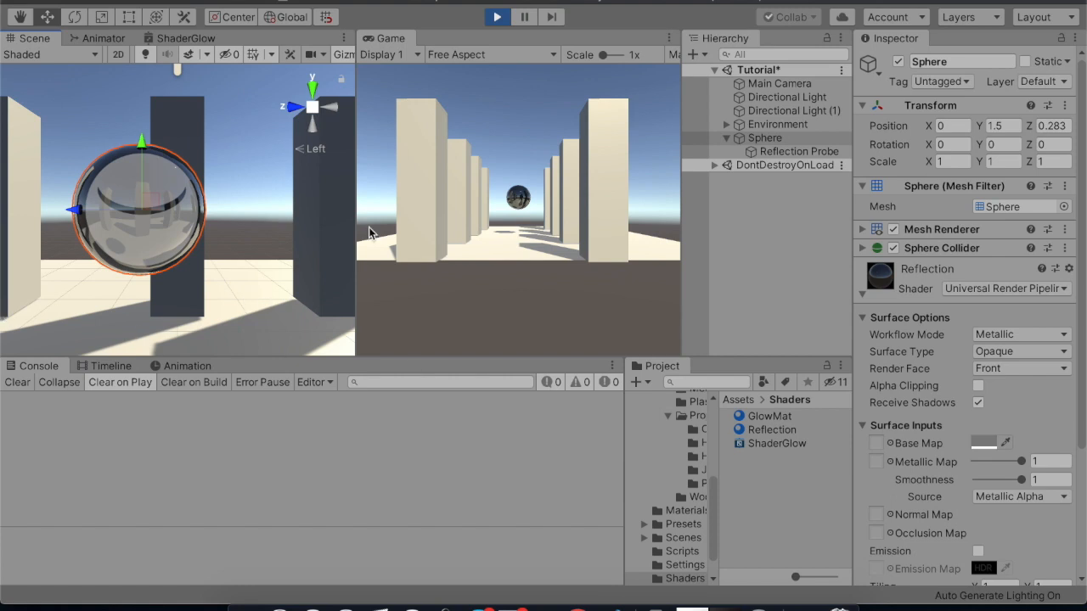
mouse_move(535, 75)
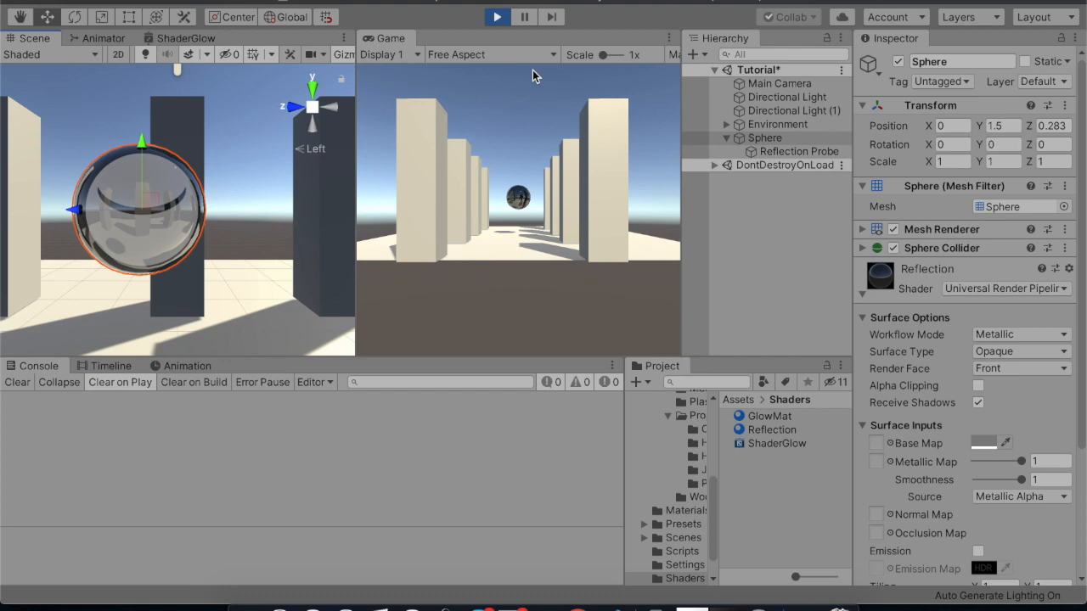
mouse_move(387, 21)
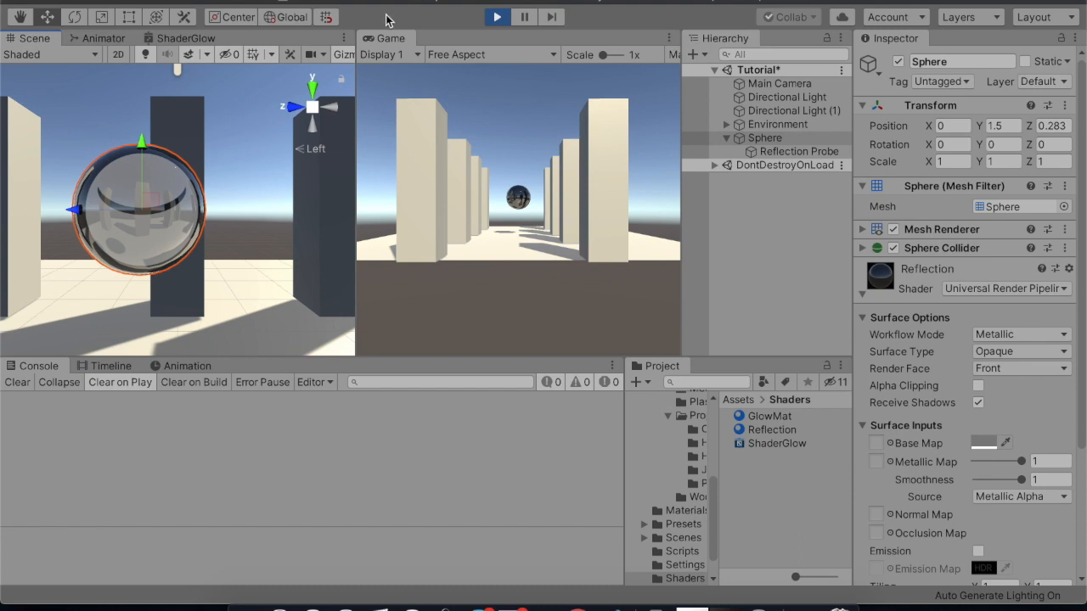
mouse_move(440, 145)
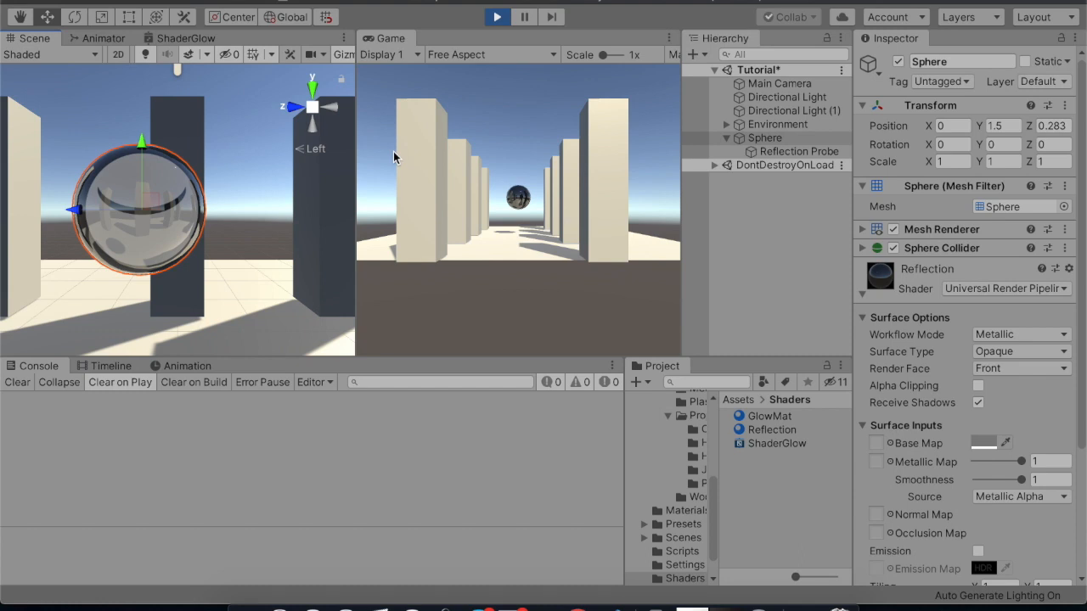
mouse_move(451, 594)
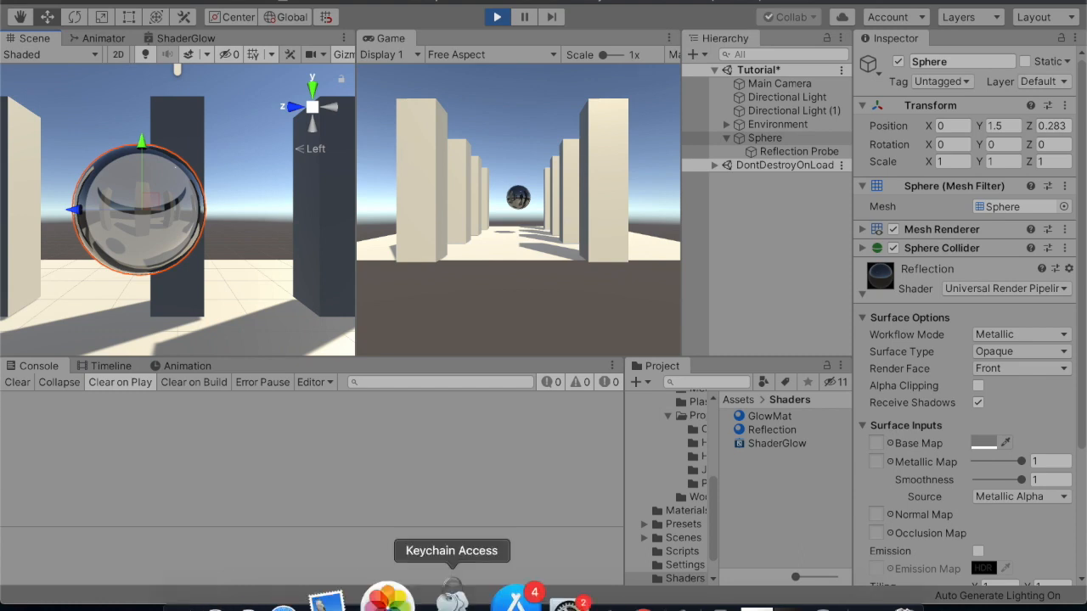